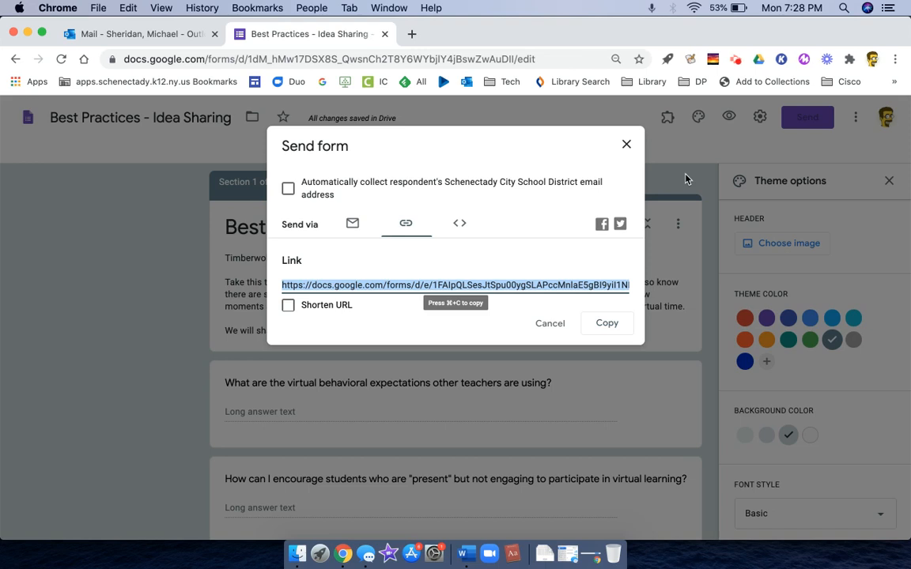
{"action": "mouse_move", "coordinate": [579, 81]}
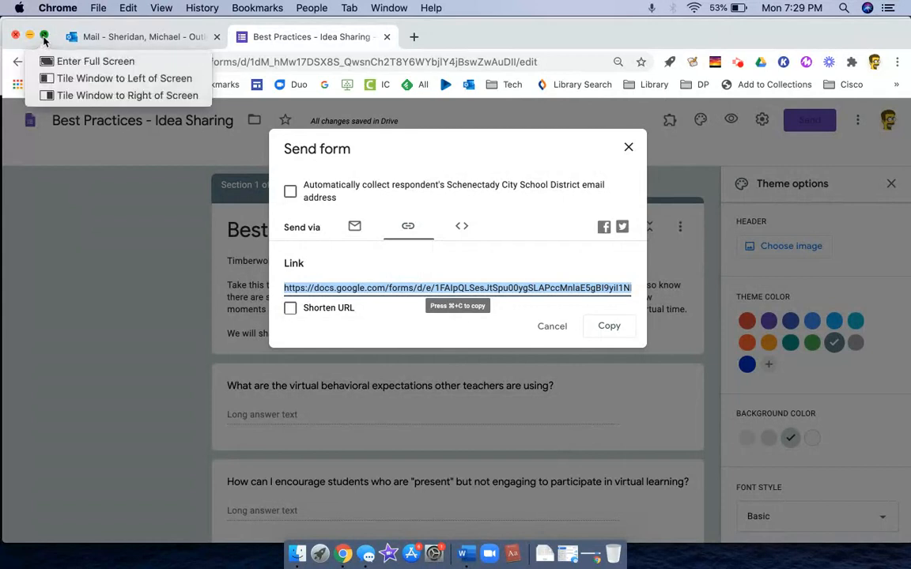
{"action": "mouse_move", "coordinate": [123, 78]}
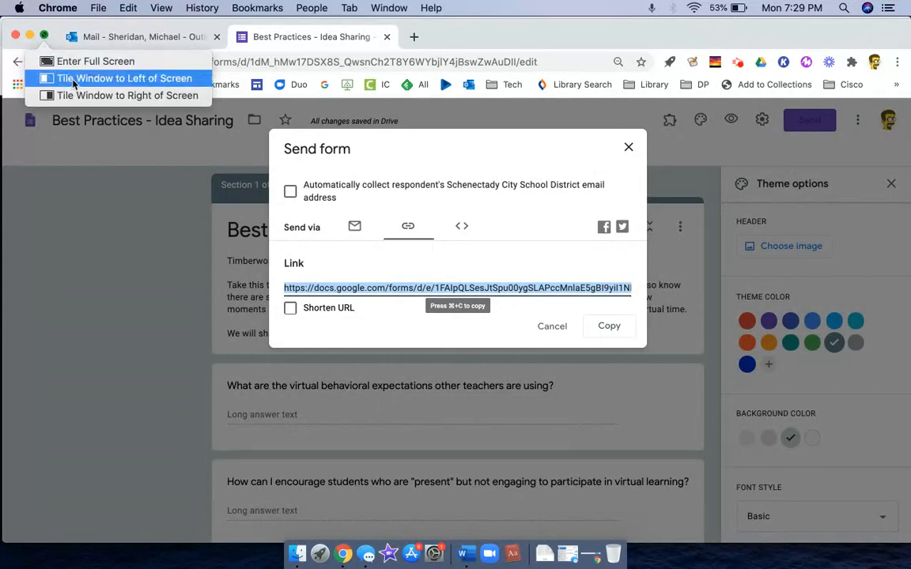